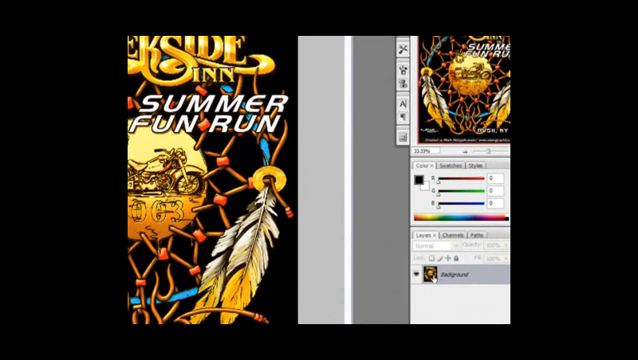
{"action": "mouse_move", "coordinate": [440, 296]}
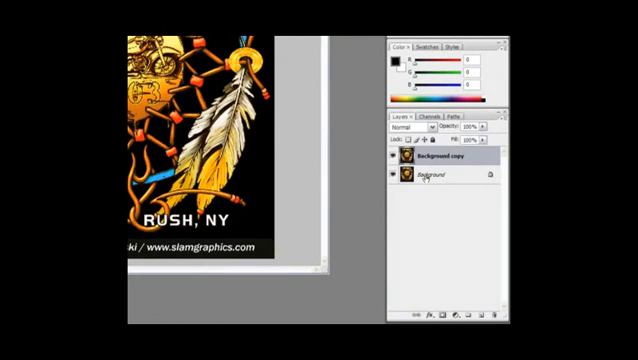
Select the duplicated Background copy layer of the Creekside design.
{"action": "left_click", "coordinate": [440, 180]}
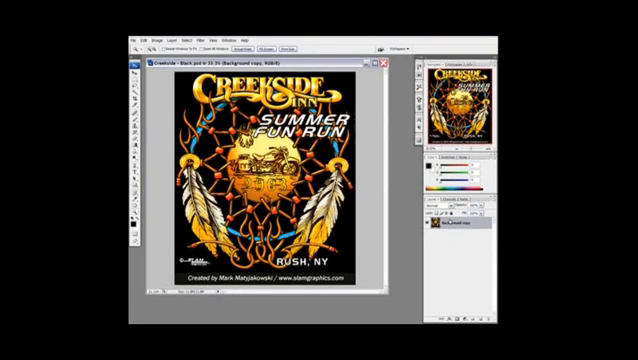
Start the CADlink KnockMeOut filter from the Filter menu.
{"action": "left_click", "coordinate": [168, 40]}
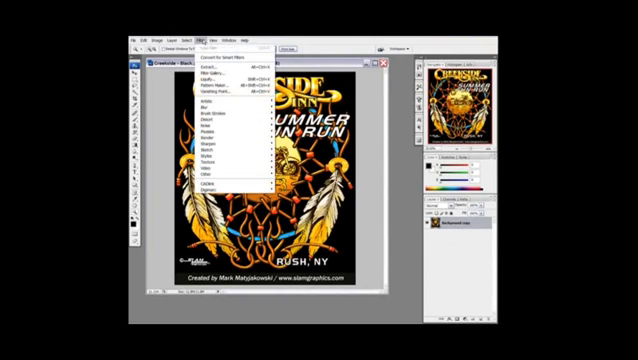
{"action": "mouse_move", "coordinate": [208, 188]}
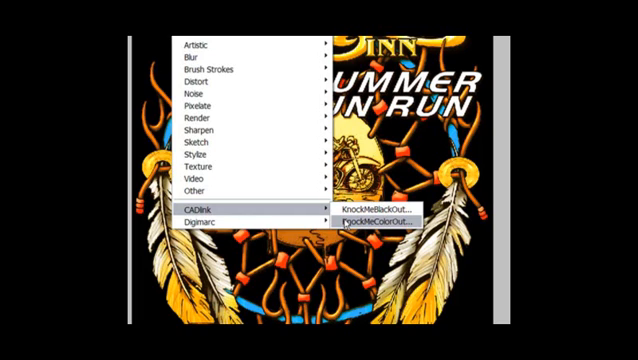
{"action": "mouse_move", "coordinate": [386, 208]}
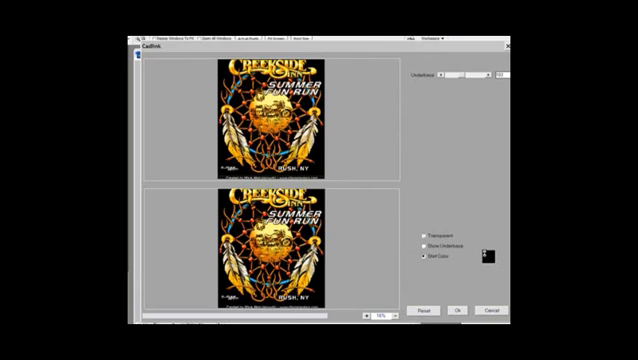
Bring up the Underbase strength setting in the KnockMeOut dialog.
{"action": "left_click", "coordinate": [488, 258]}
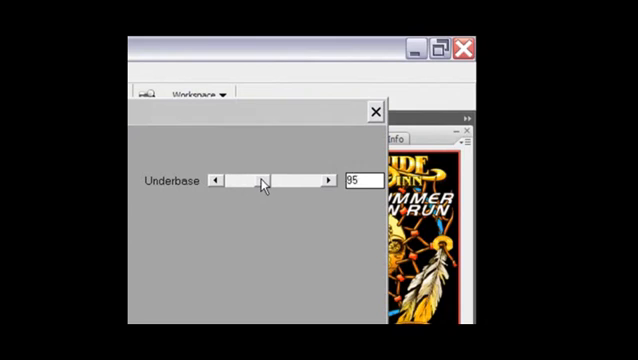
Adjust the underbase strength slider and preview the white underbase, then the shirt colour.
{"action": "left_click_drag", "start_coordinate": [264, 182], "coordinate": [284, 182]}
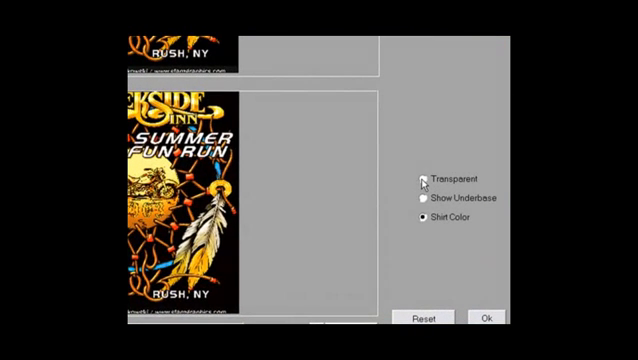
{"action": "left_click", "coordinate": [416, 198]}
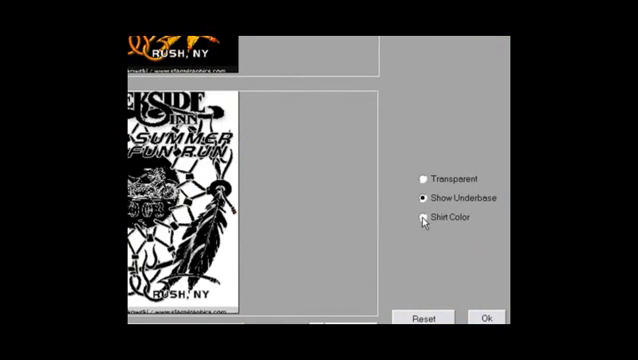
{"action": "left_click", "coordinate": [416, 216]}
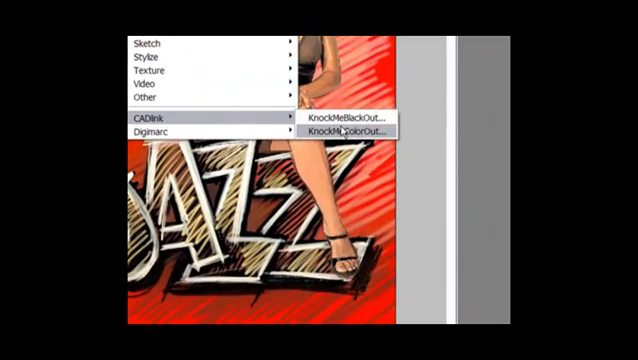
Run the CADlink KnockMeColorOut filter on the red Jazz design.
{"action": "left_click", "coordinate": [344, 132]}
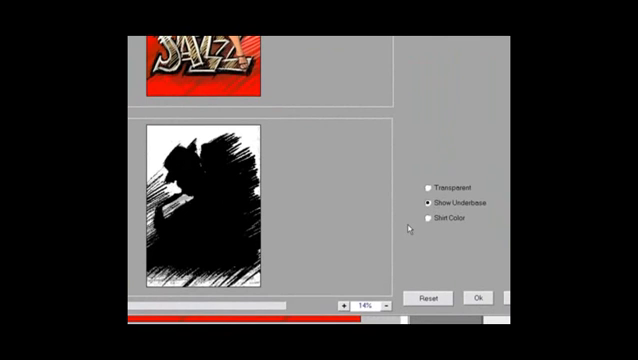
Switch the Jazz preview to Shirt Color to see it in full colour on black.
{"action": "left_click", "coordinate": [430, 218]}
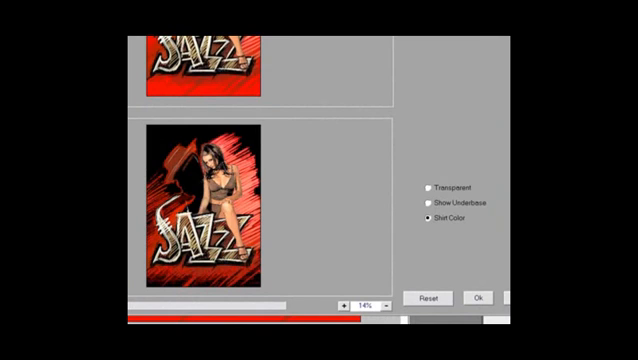
{"action": "mouse_move", "coordinate": [478, 228]}
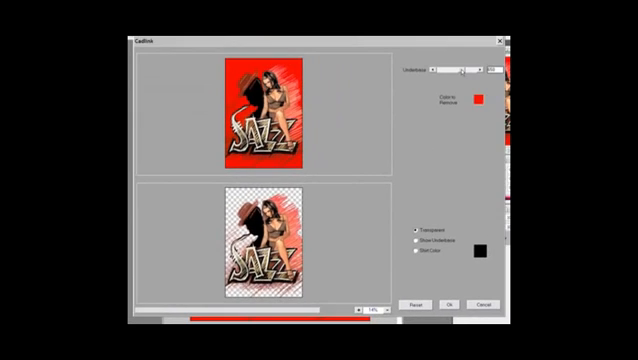
Pick a red shade as the preview shirt colour for the Jazz design.
{"action": "left_click", "coordinate": [424, 256]}
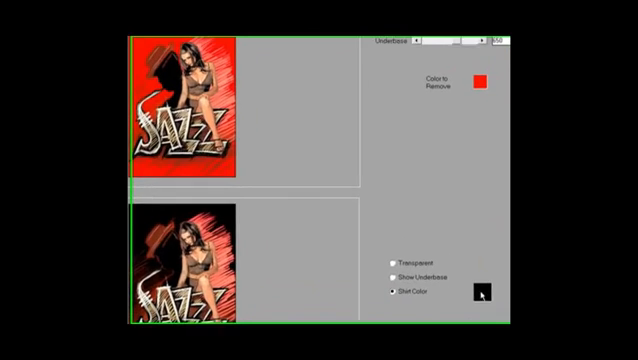
{"action": "left_click", "coordinate": [480, 294]}
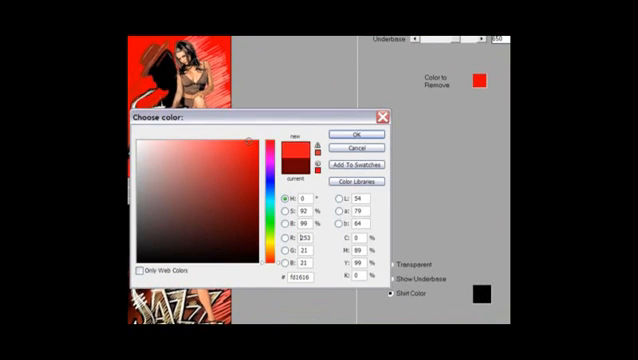
{"action": "left_click", "coordinate": [348, 132]}
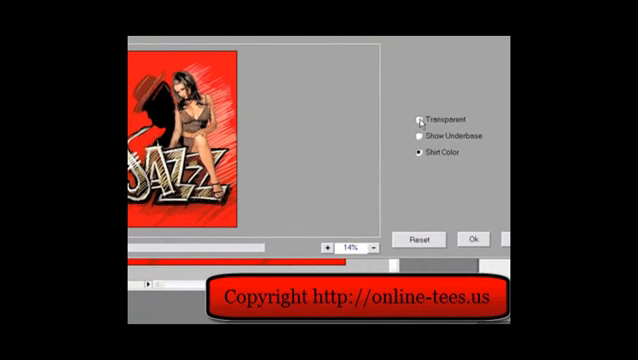
{"action": "left_click", "coordinate": [416, 114]}
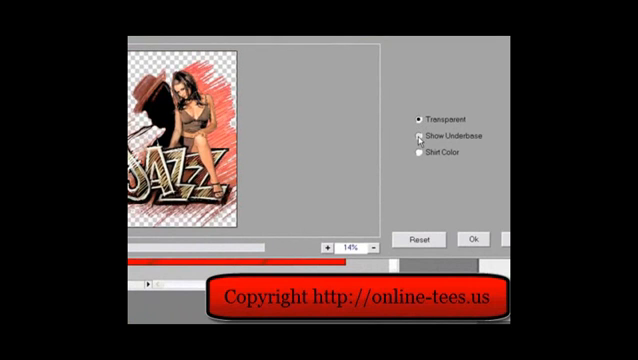
{"action": "left_click", "coordinate": [414, 156]}
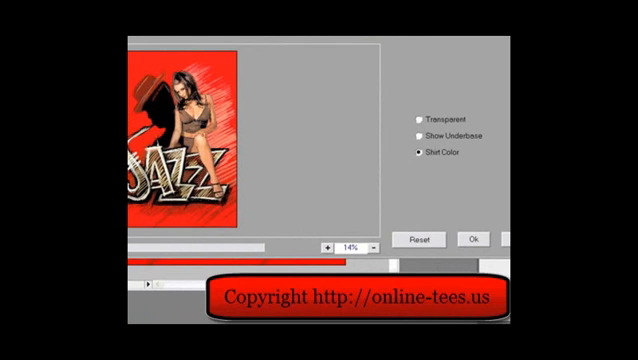
{"action": "mouse_move", "coordinate": [384, 216]}
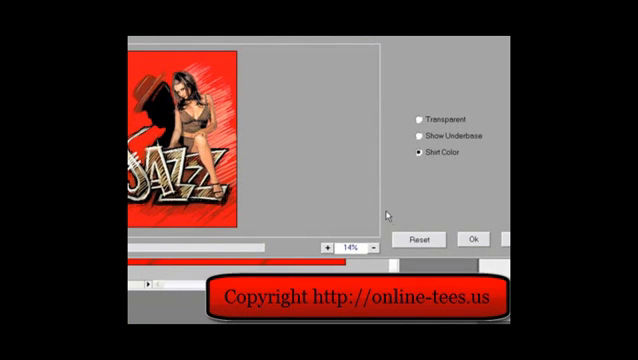